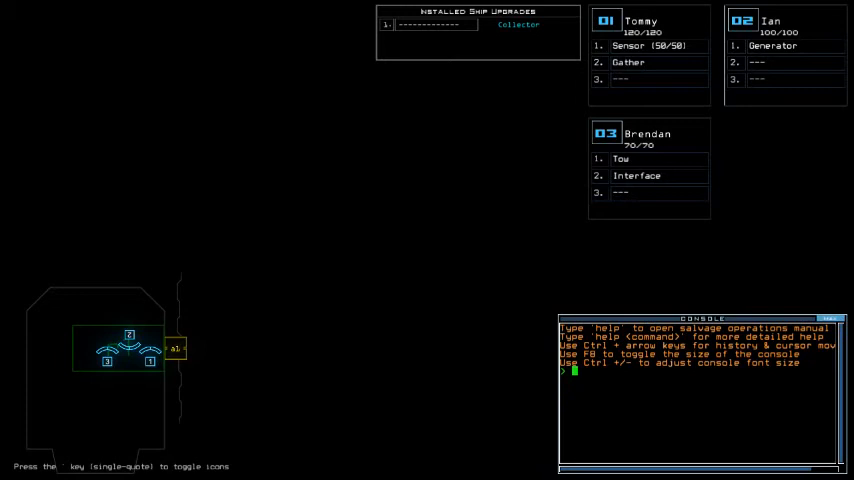
mouse_move(394, 290)
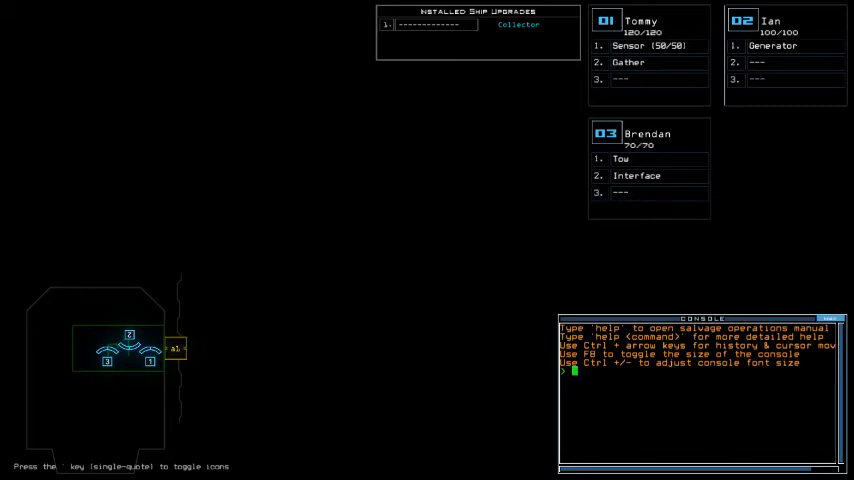
mouse_move(408, 214)
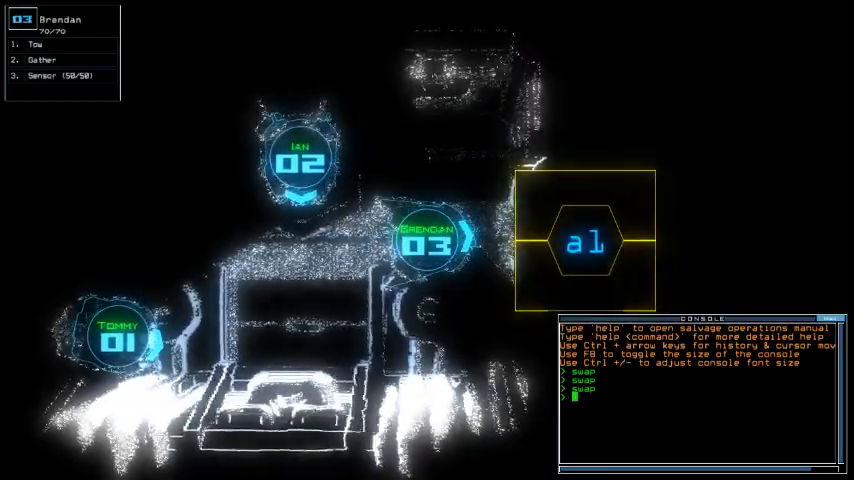
Step: Deploy Brendan's sensor in the airlock room with the 'sensor' command
type("sensor")
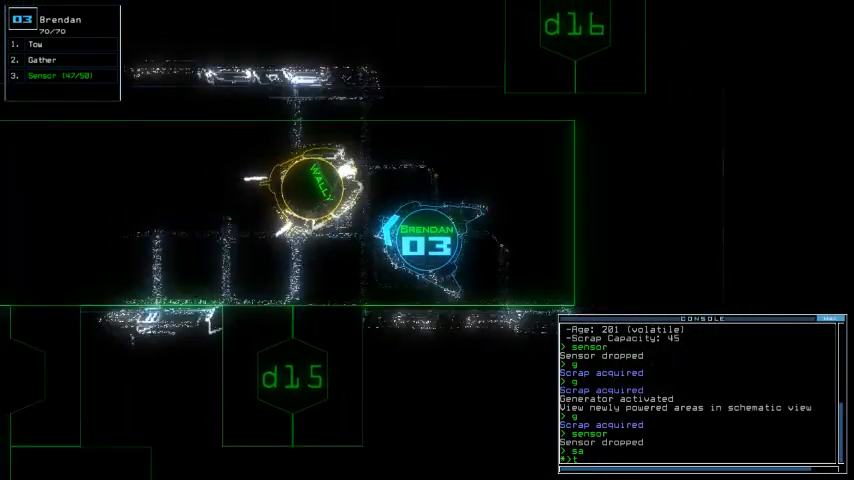
Step: Issue the 'tow' command so the drone starts towing the collected scrap
type("tow")
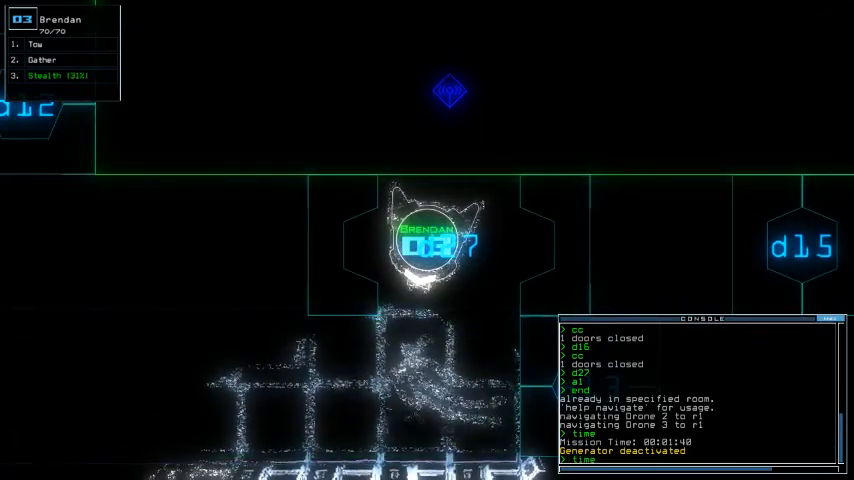
Step: Attempt a sensor drop, then toggle drone 3's stealth field with the 'stealth' command
type("sensor")
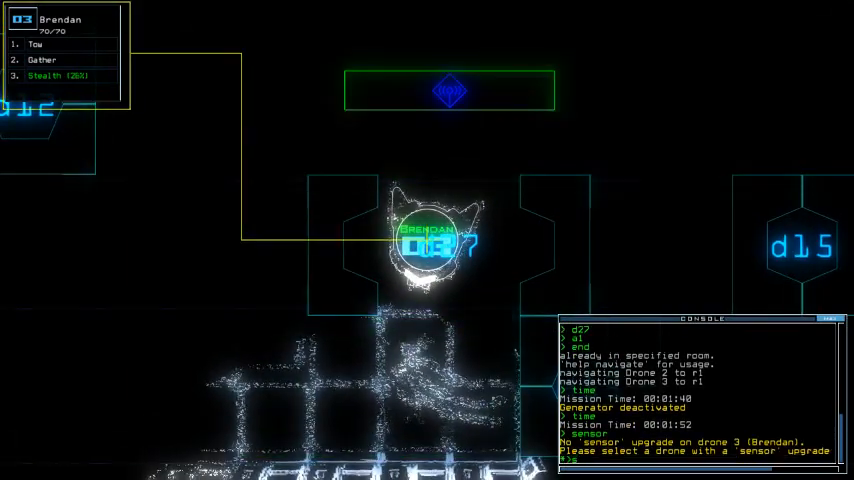
type("stealth")
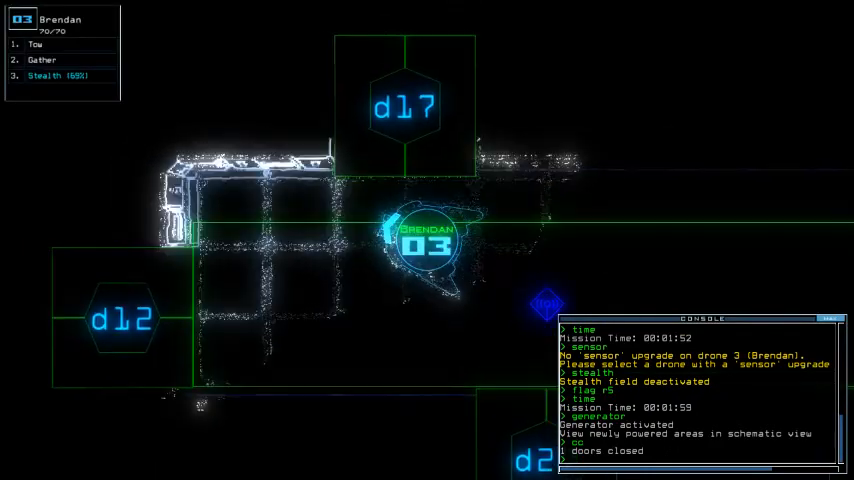
Step: Enter 'std17' to toggle stealth and door d17 while moving drone 3 onward
type("std17")
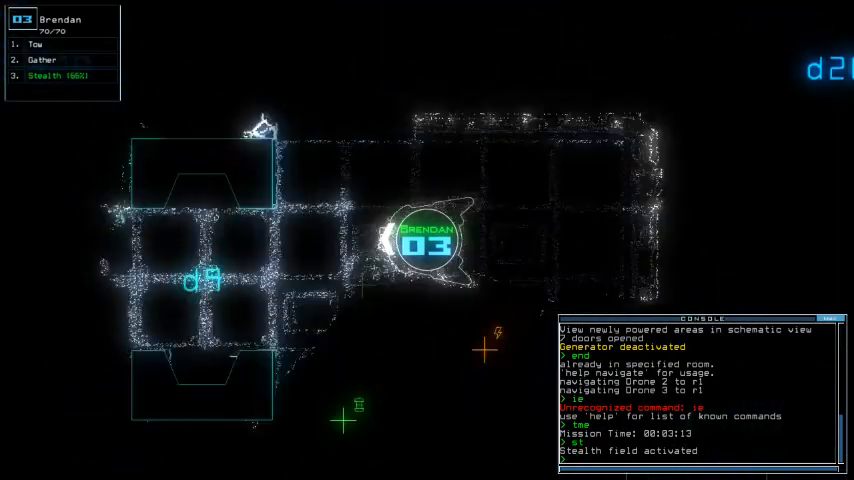
Step: Recall the previous console command to power the generator and reopen the doors
key("'")
type("st")
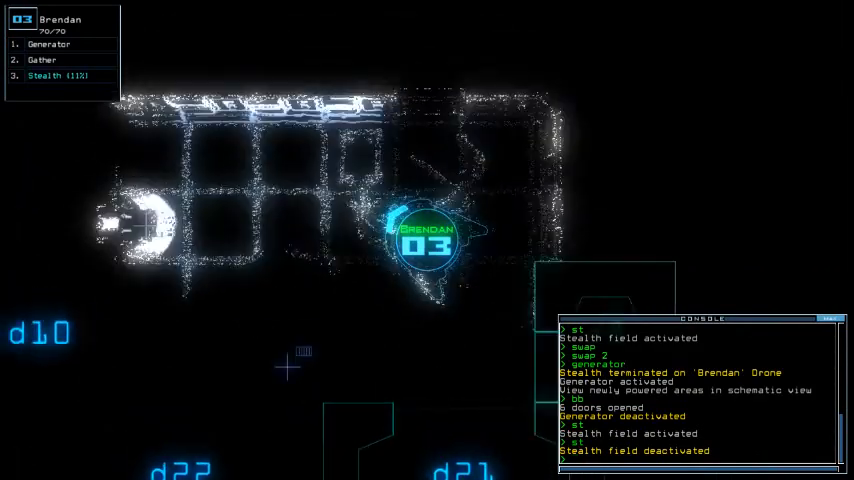
Step: Recall the last command to close doors d6 and d20 behind drone 3
key("'")
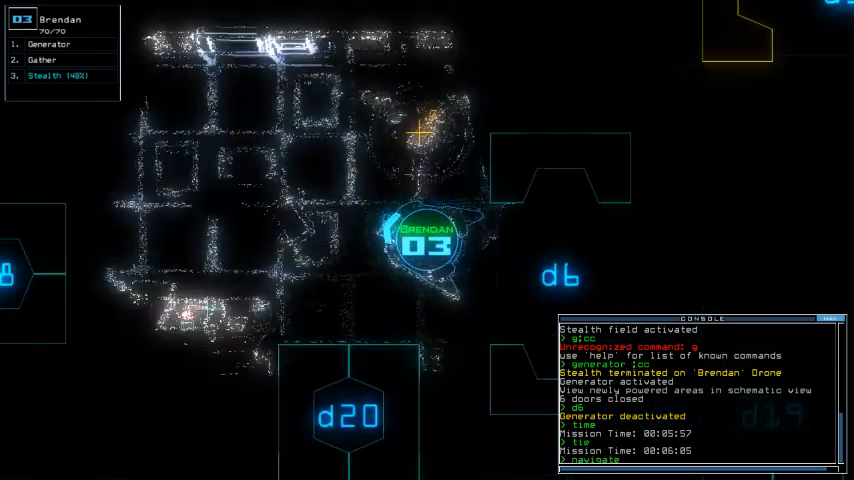
Step: Send drone 2 toward room r11 with 'navigate 2', then start the stealth command
type("navigate 2 r11")
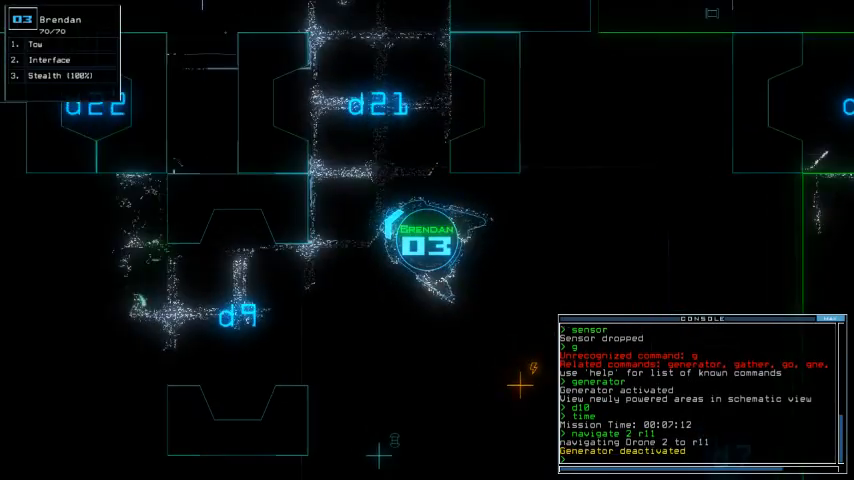
type("st")
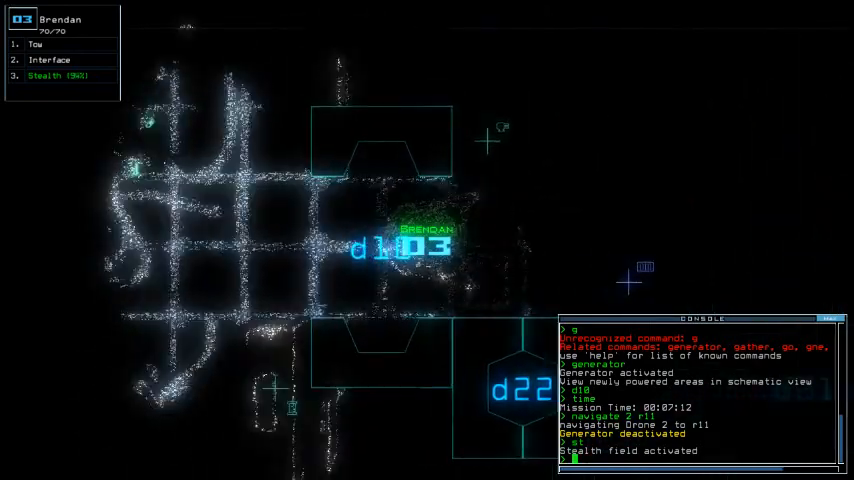
Step: Activate drone 3's stealth field via the recalled 'stealth' command
key("'")
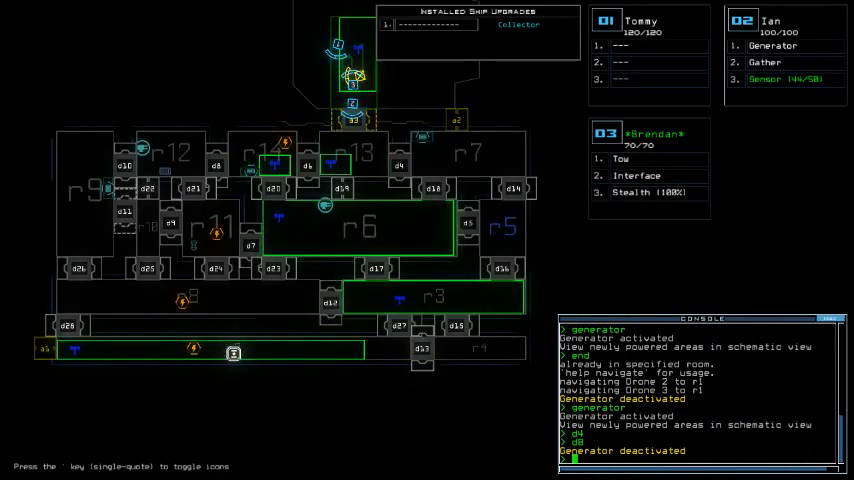
Step: Order every drone back to the ship with 'dock all'
type("dock al")
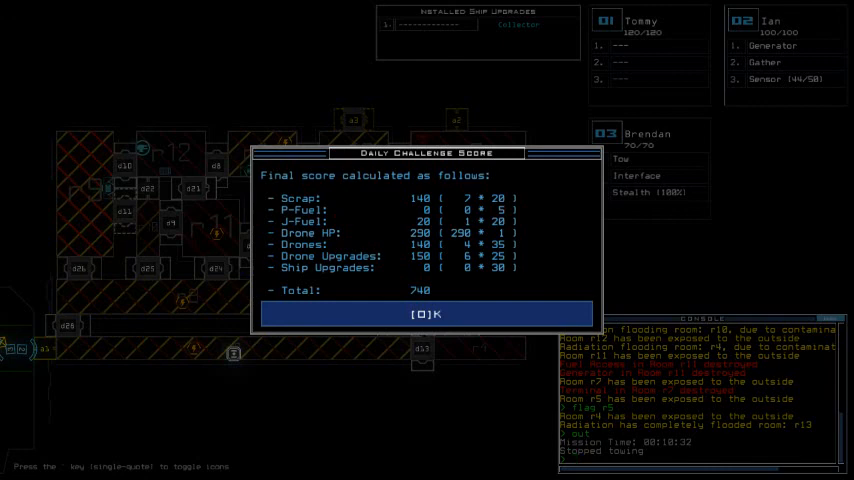
Step: Accept the Daily Challenge final score of 240 and close the summary
left_click(426, 312)
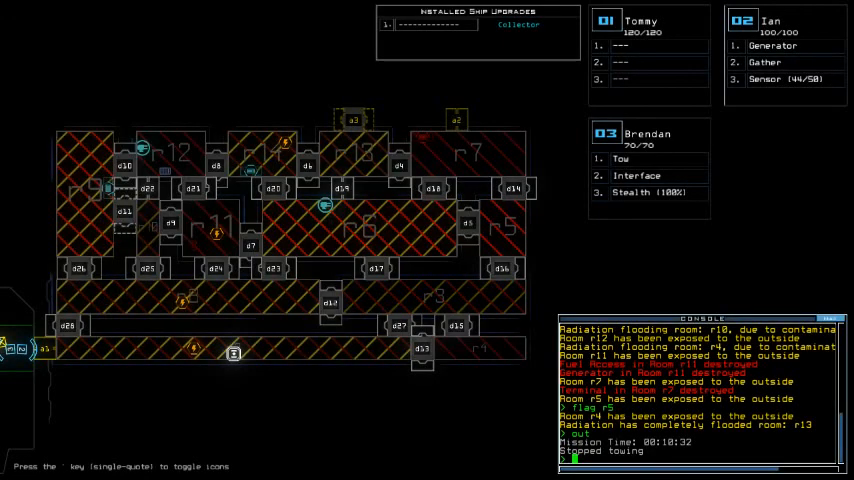